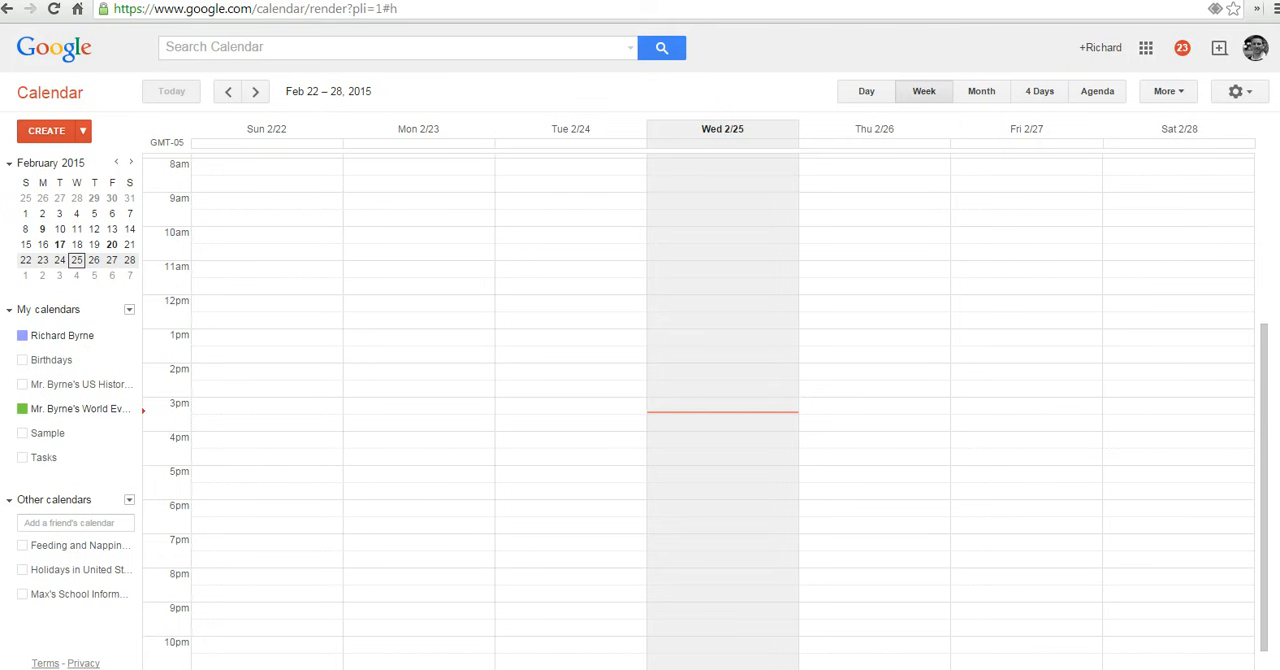
{"action": "mouse_move", "coordinate": [1256, 48]}
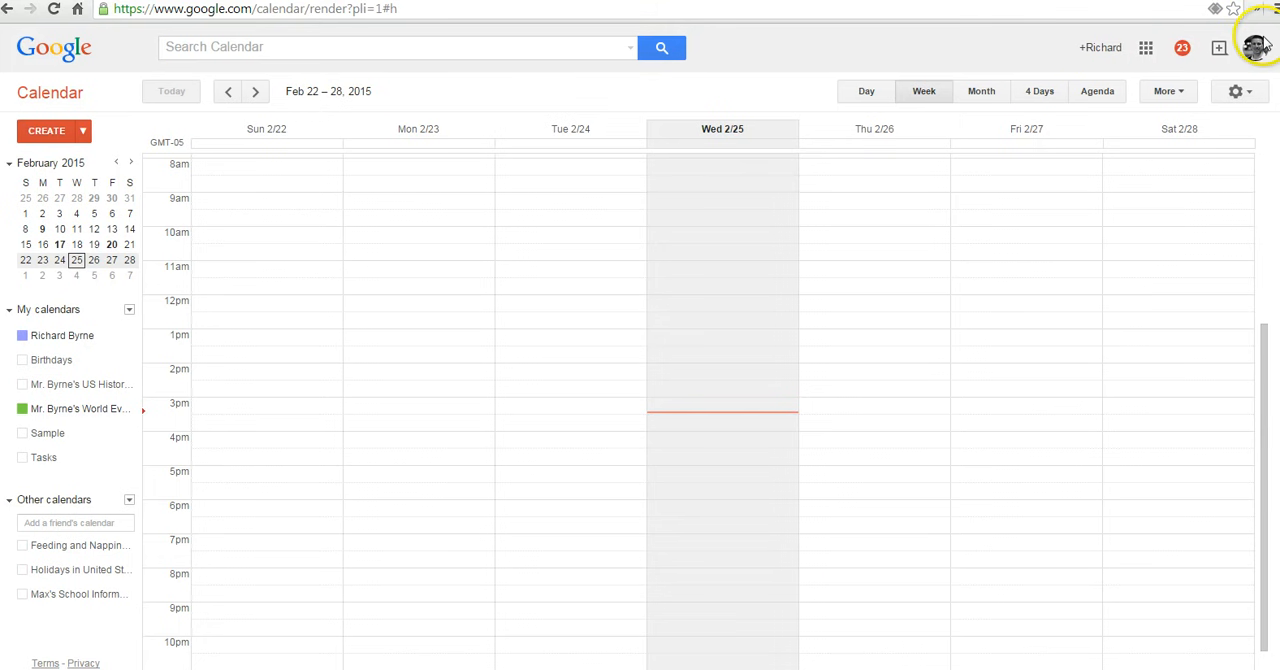
{"action": "mouse_move", "coordinate": [904, 440]}
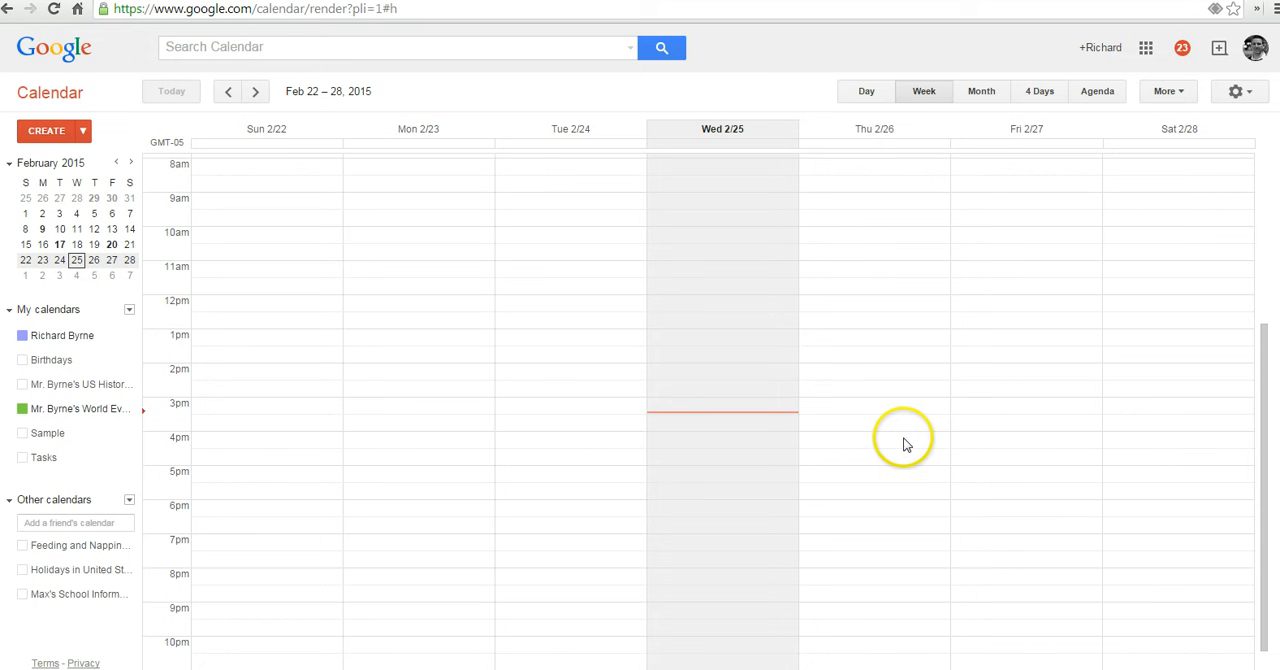
{"action": "mouse_move", "coordinate": [838, 408]}
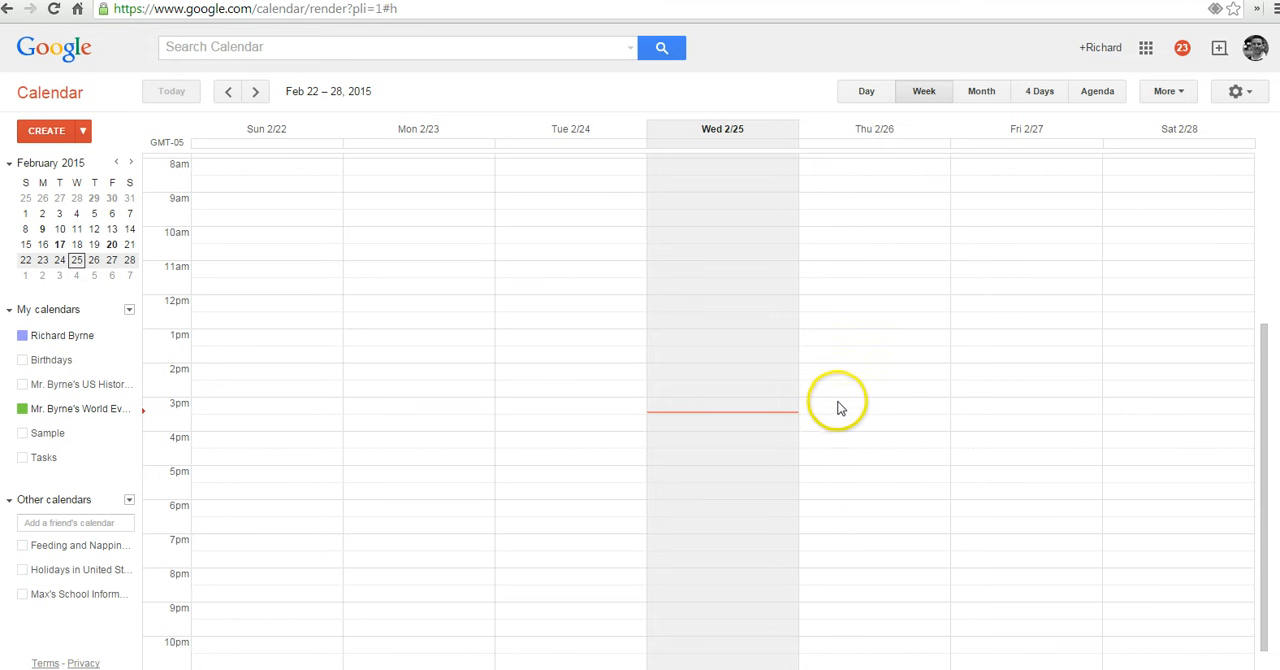
Step: Create a new event in the Thursday 2/26 3pm slot titled 'Dog Walking'
{"action": "left_click", "coordinate": [872, 410]}
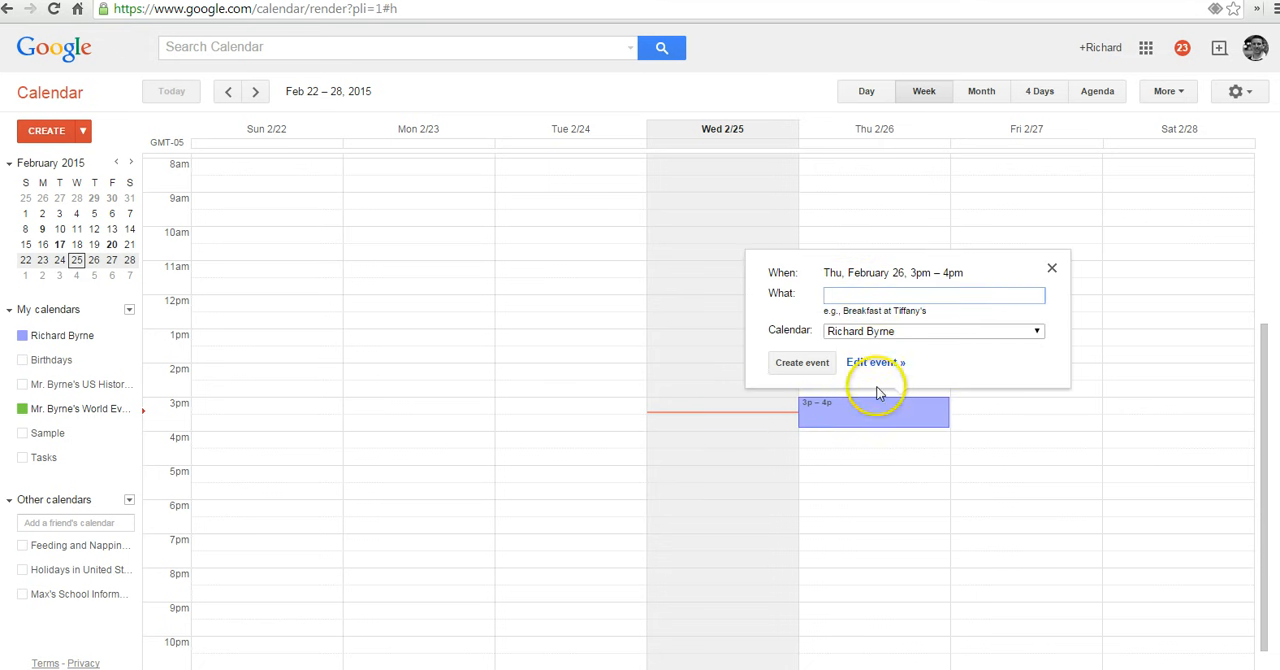
{"action": "mouse_move", "coordinate": [856, 236]}
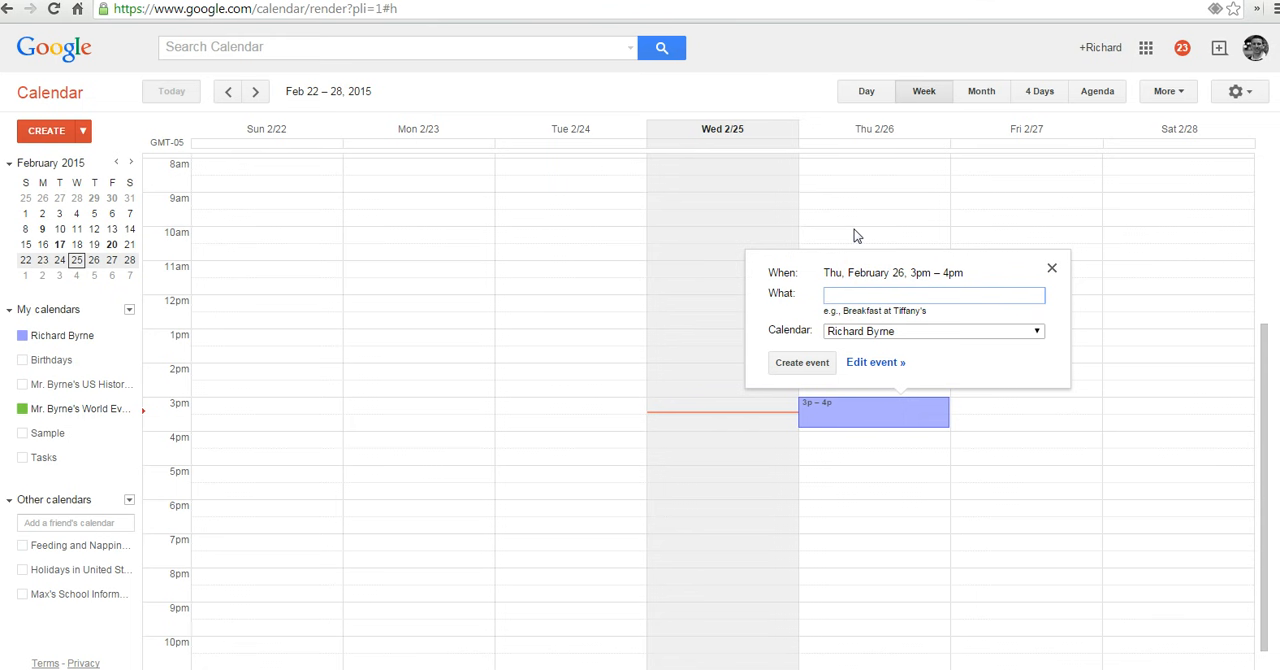
{"action": "type", "text": "Dog Wal"}
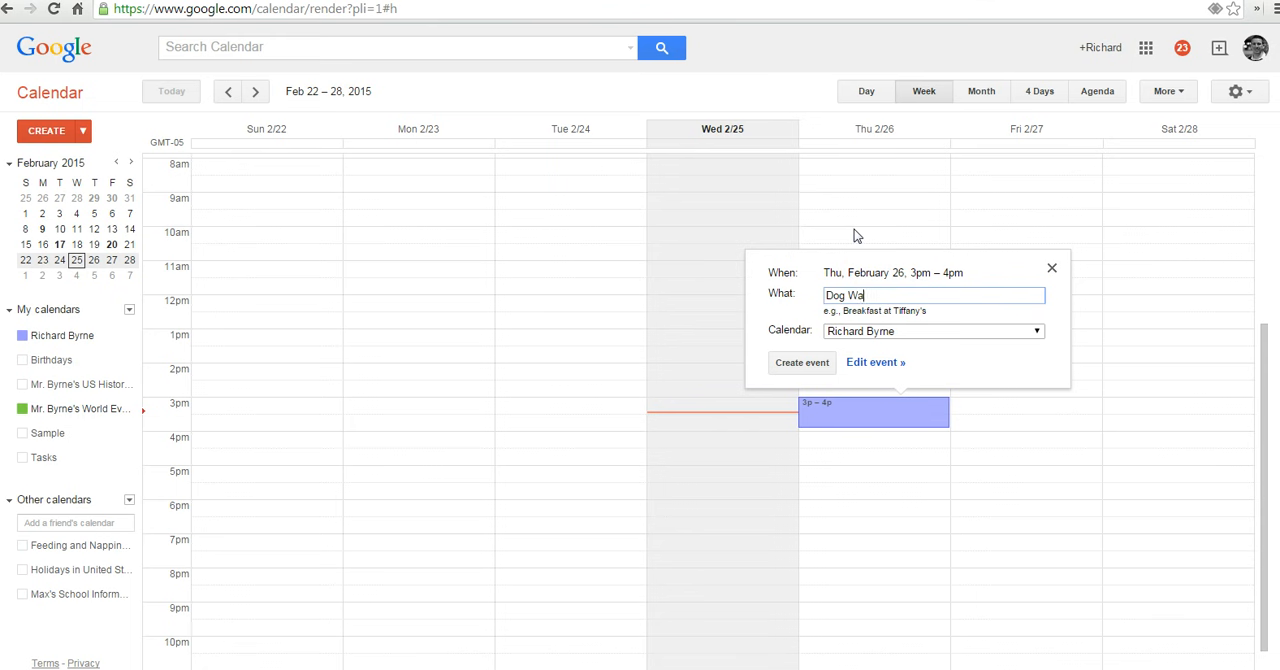
{"action": "type", "text": "lking"}
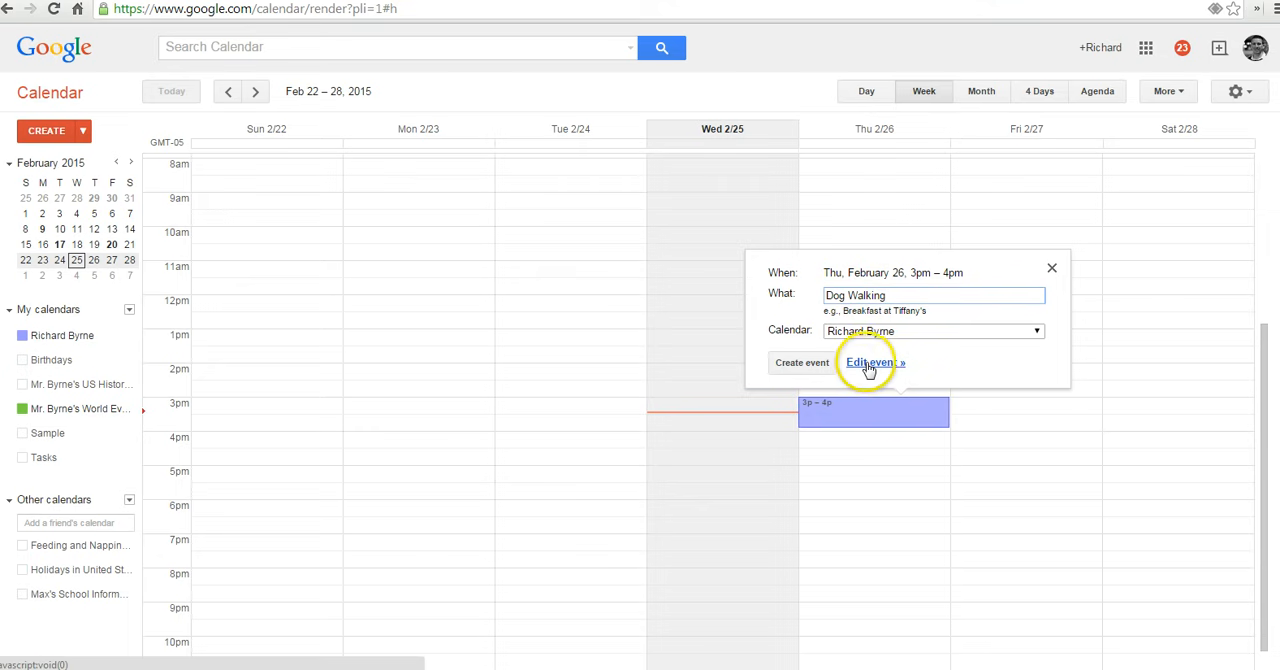
Step: In the full event details, invite the two guests matching 'max' and 'morr'
{"action": "left_click", "coordinate": [872, 362]}
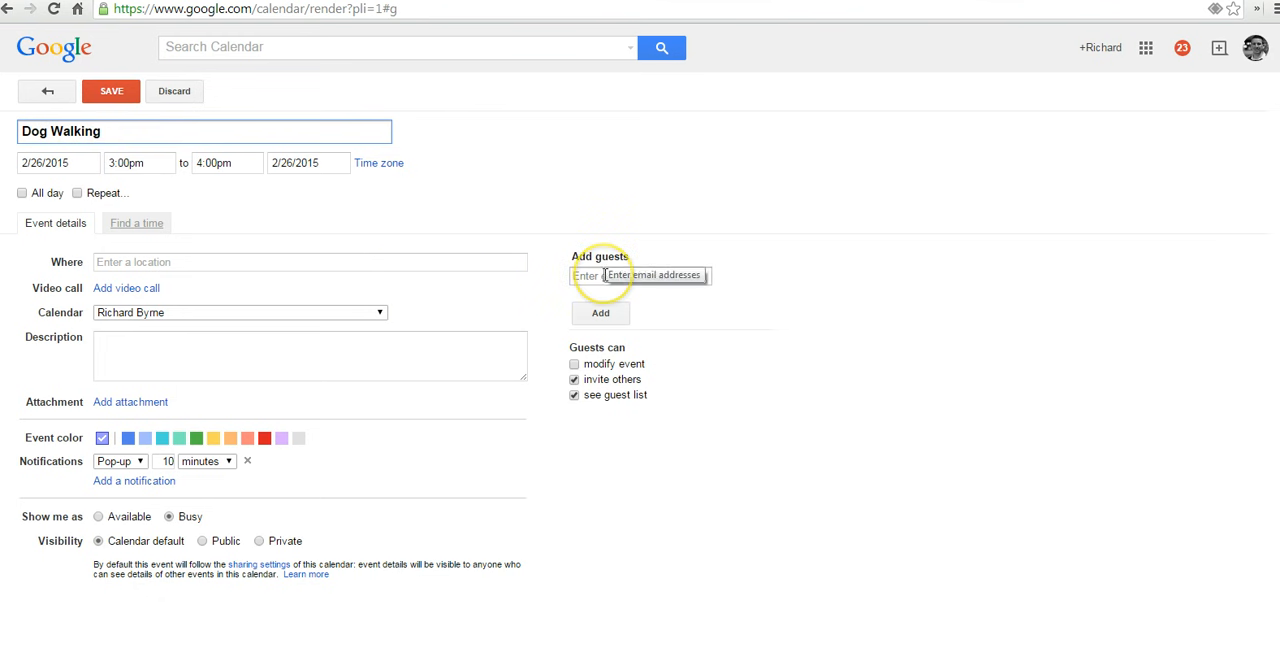
{"action": "left_click", "coordinate": [640, 276]}
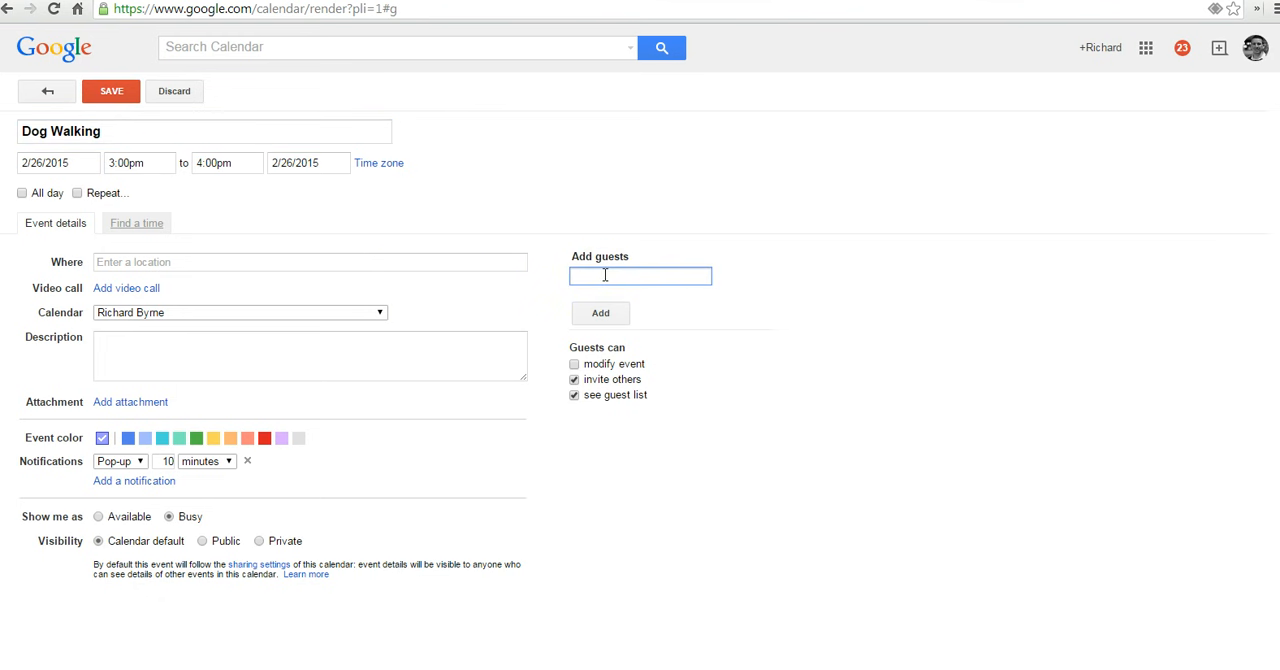
{"action": "type", "text": "max"}
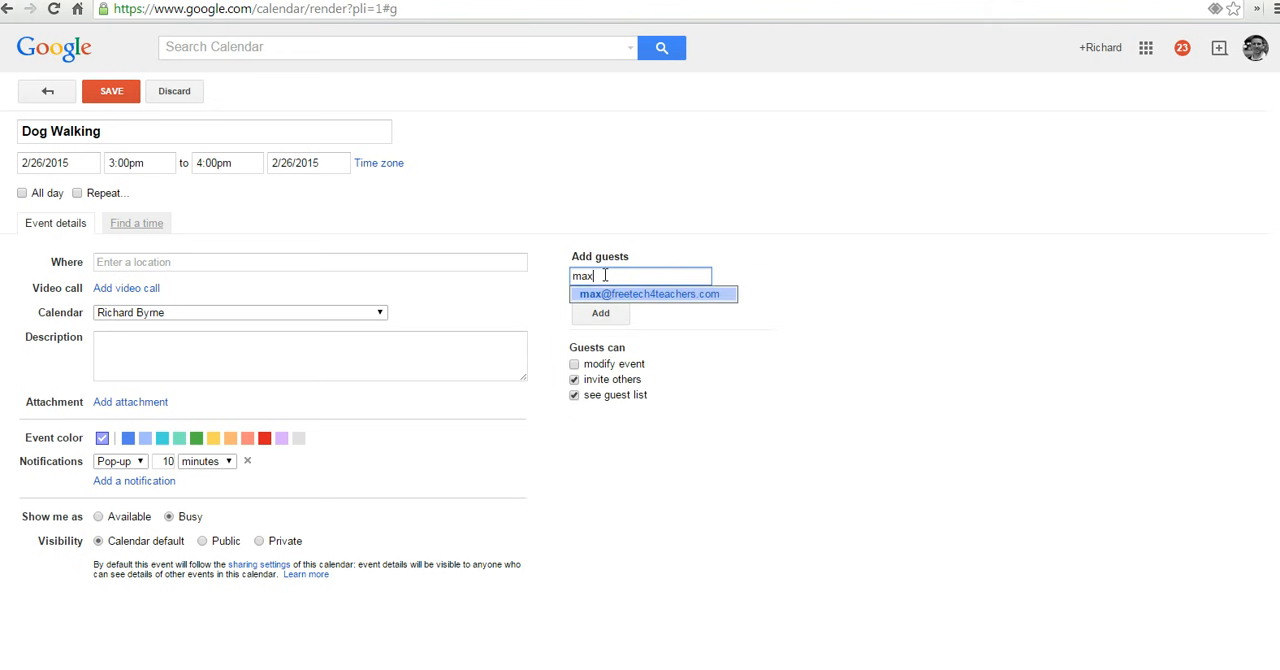
{"action": "left_click", "coordinate": [652, 292]}
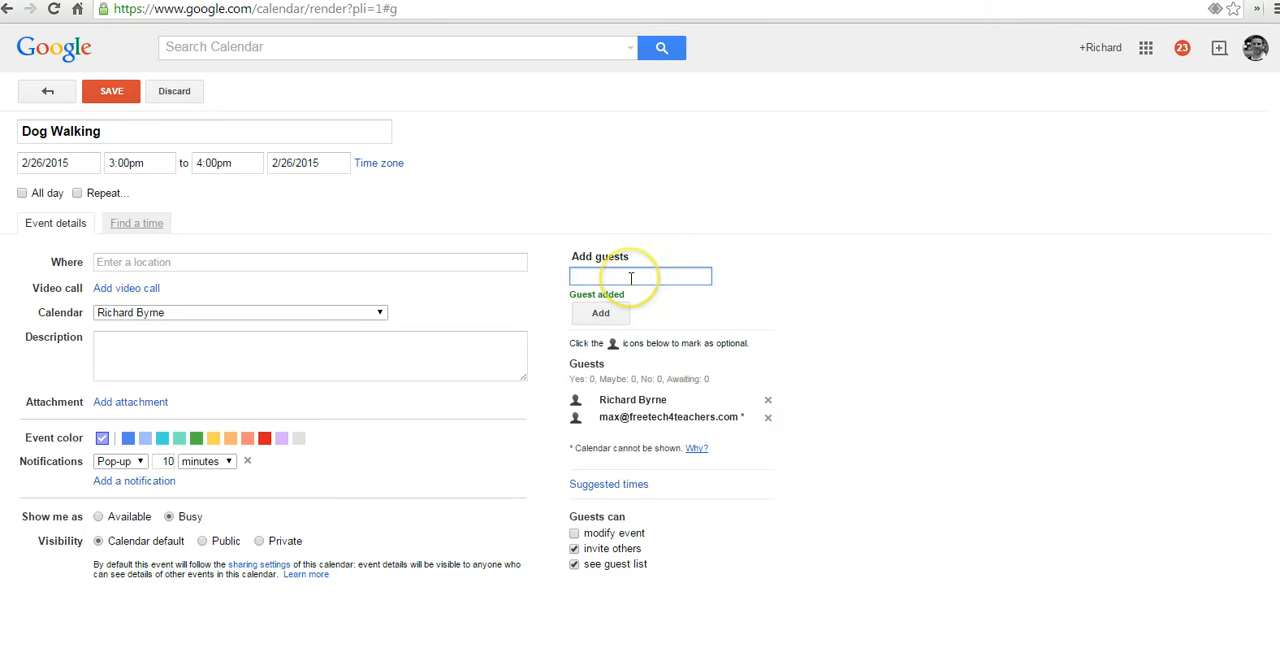
{"action": "type", "text": "morr"}
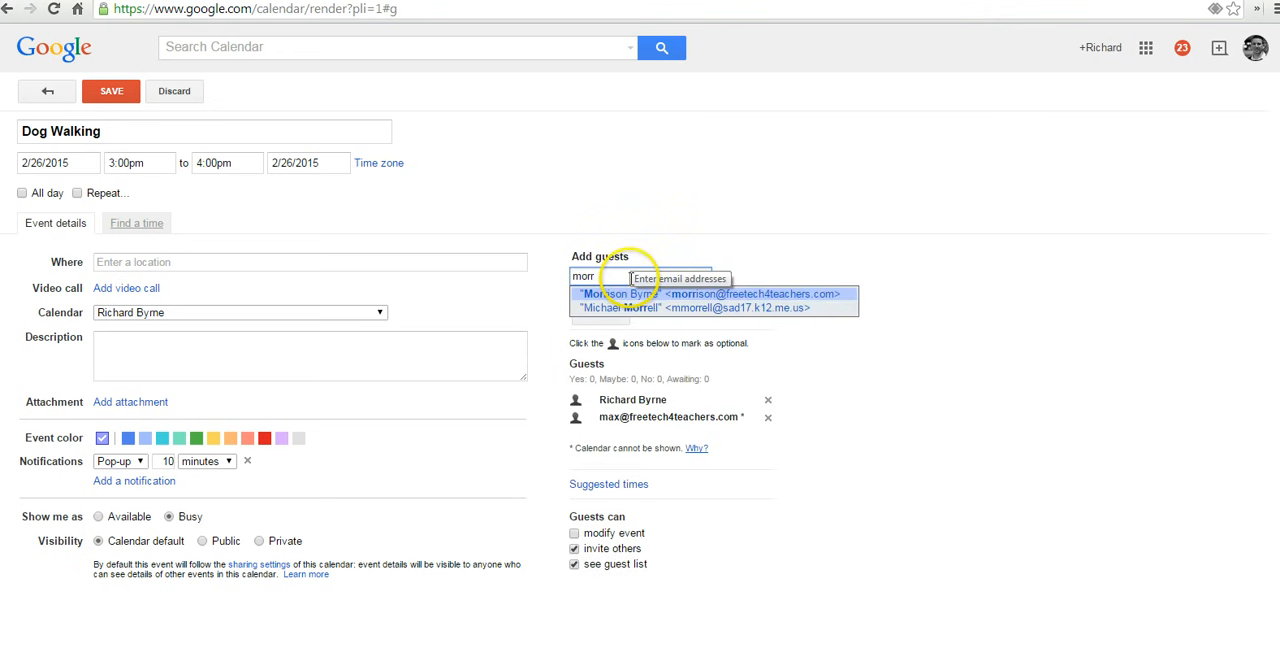
{"action": "left_click", "coordinate": [710, 292]}
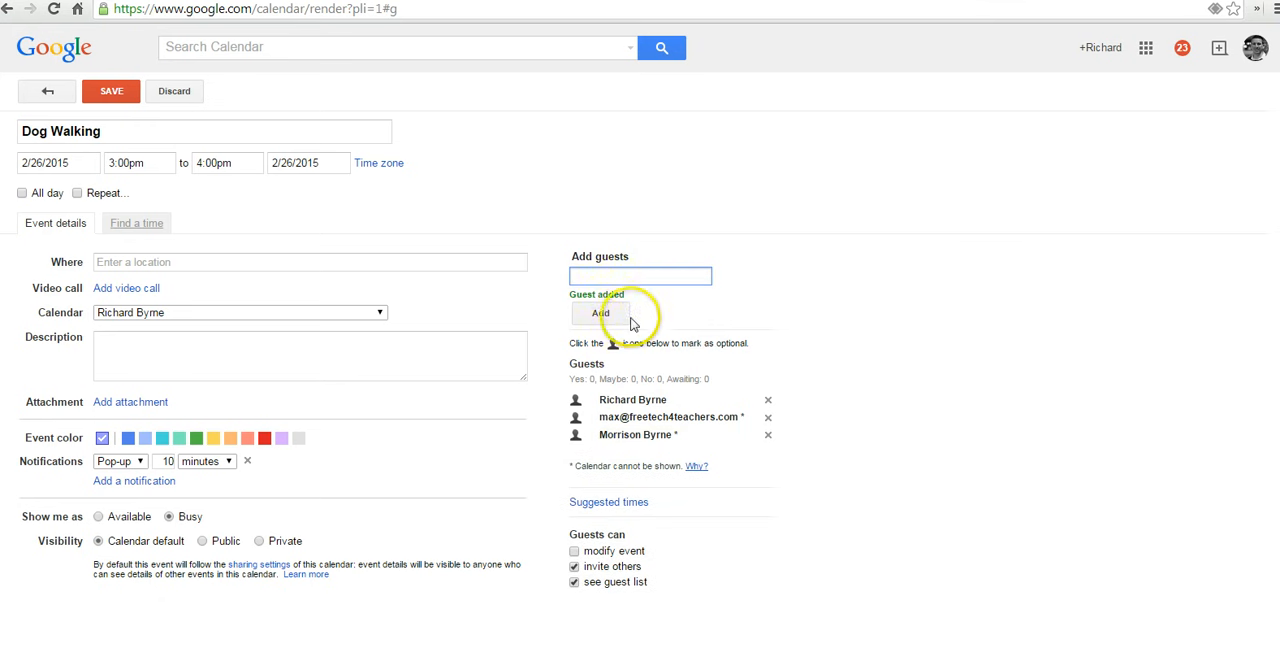
{"action": "mouse_move", "coordinate": [864, 432]}
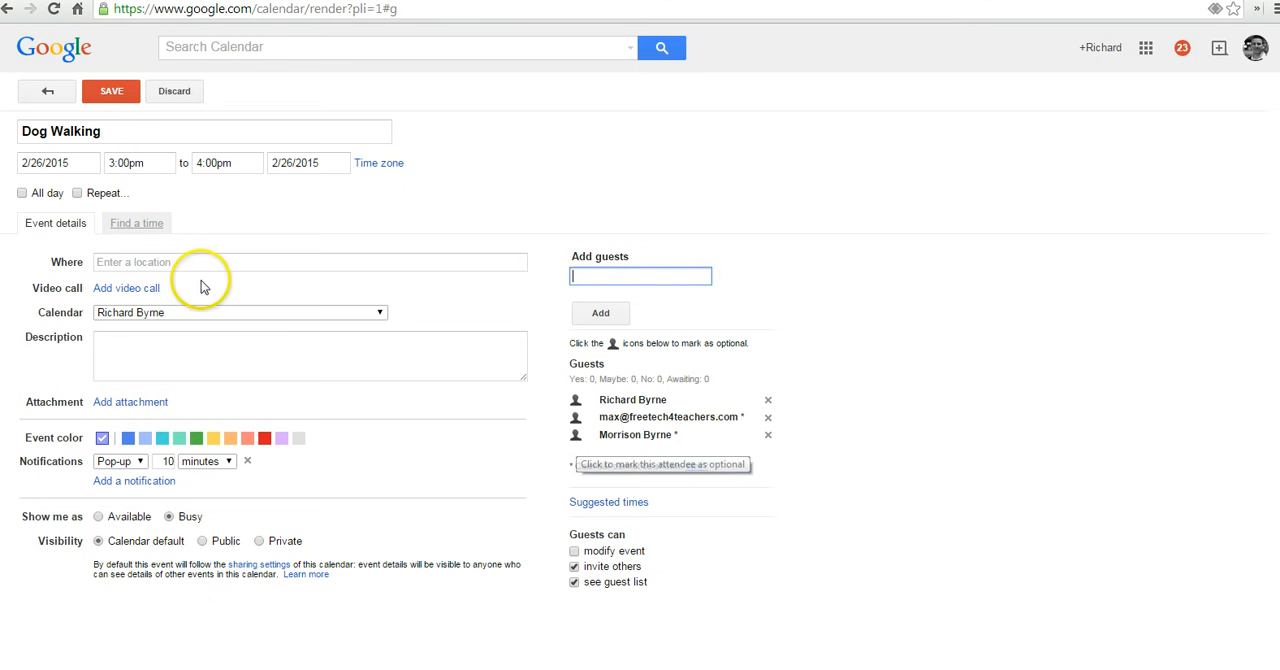
Step: Set location to Outside and description to 'We will not pull on our leashes'
{"action": "type", "text": "Out"}
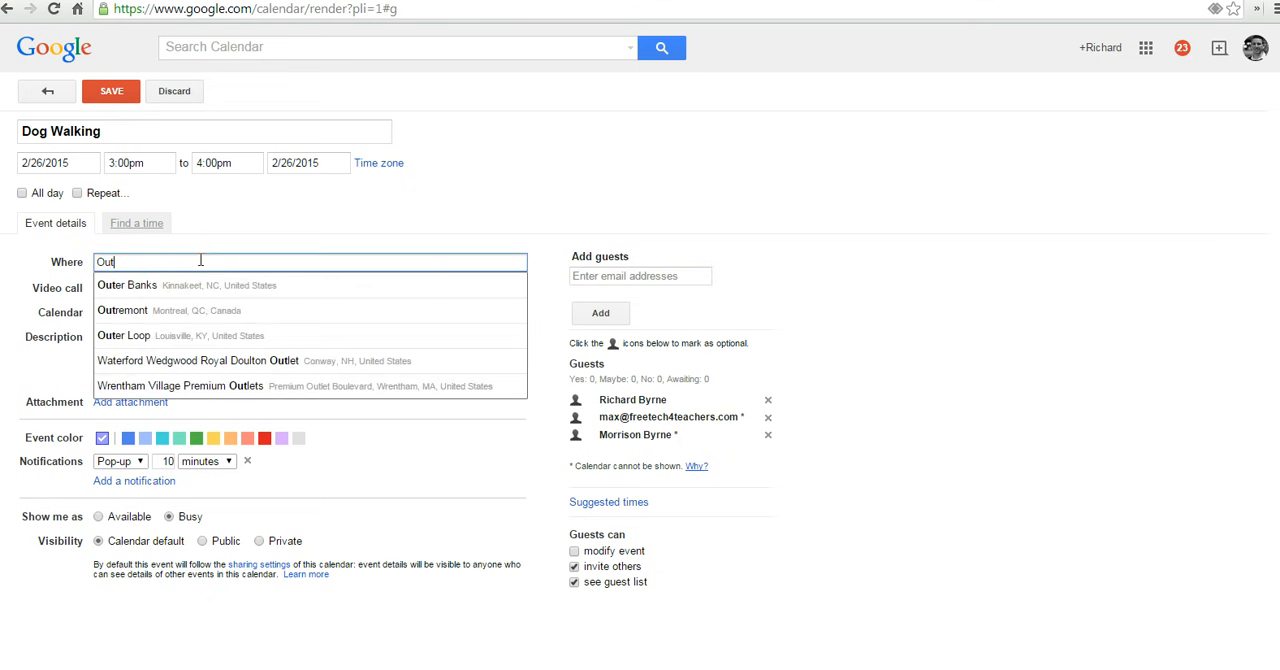
{"action": "type", "text": "side"}
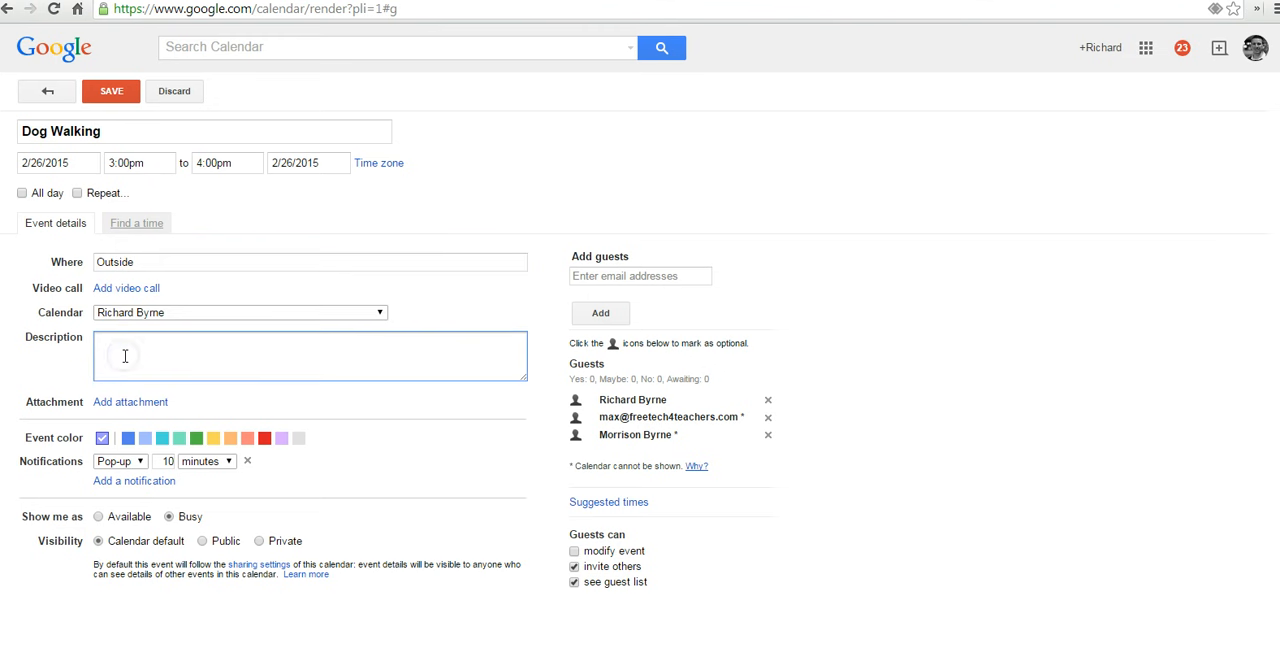
{"action": "type", "text": "We will not"}
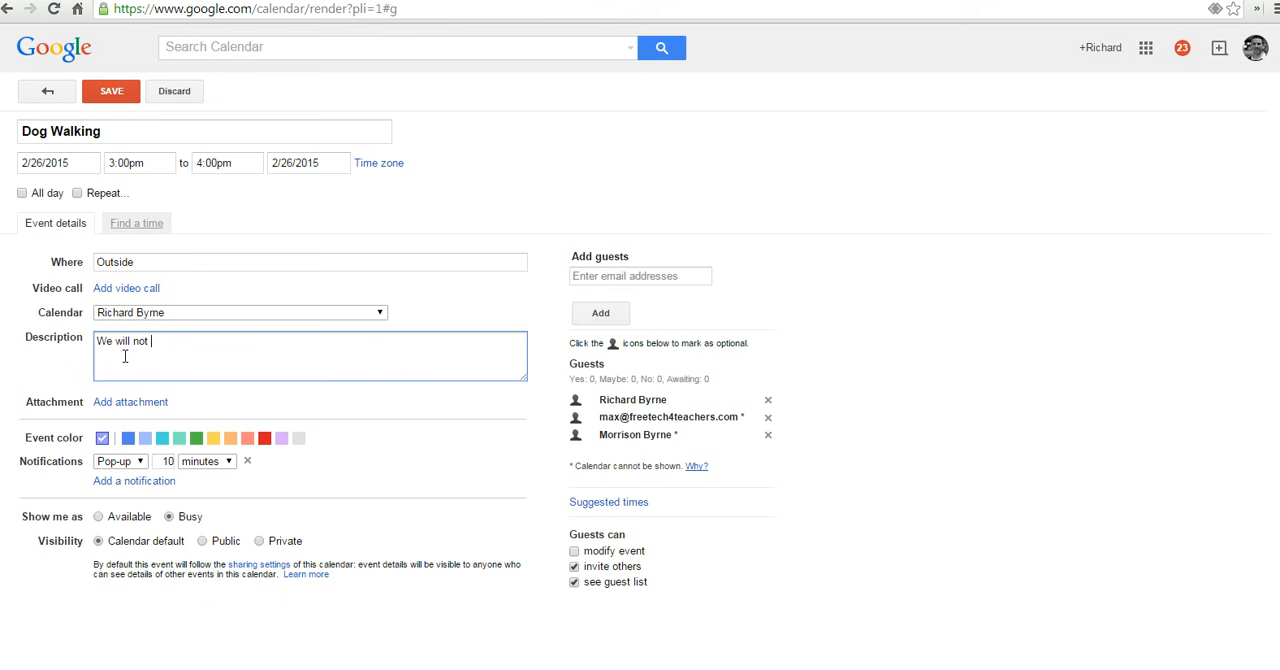
{"action": "type", "text": "pull on ou"}
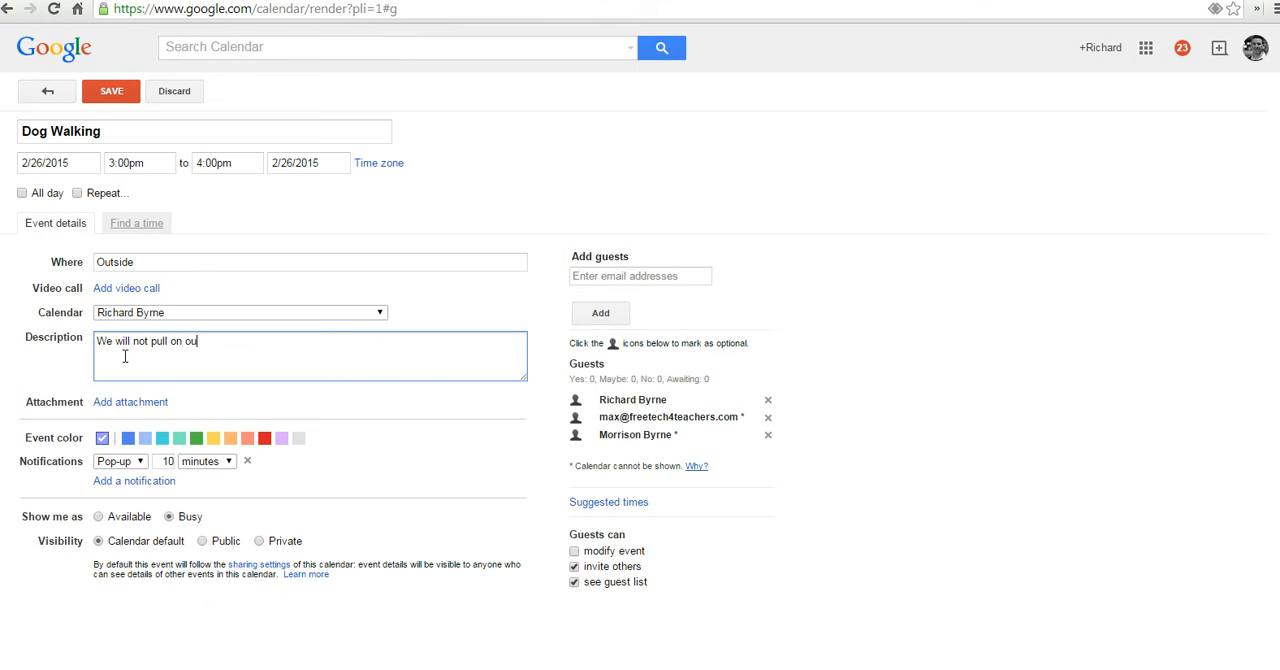
{"action": "type", "text": "r leashes."}
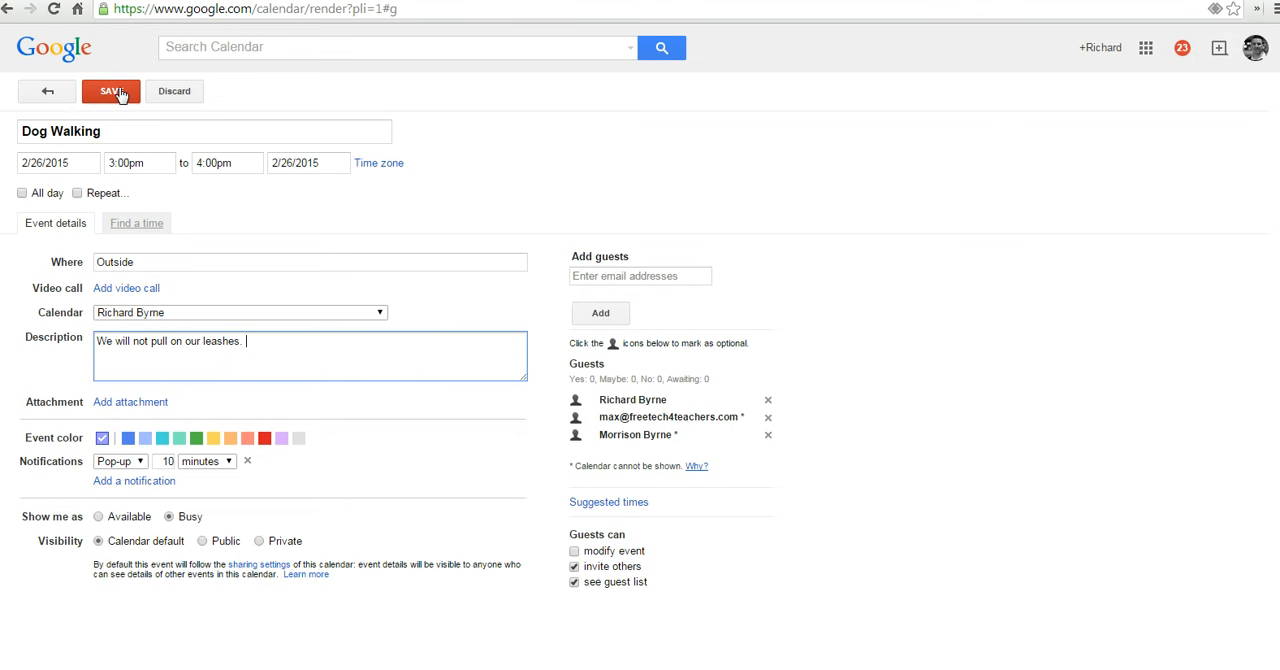
Step: Save the Dog Walking event and send invitations to the guests
{"action": "left_click", "coordinate": [112, 90]}
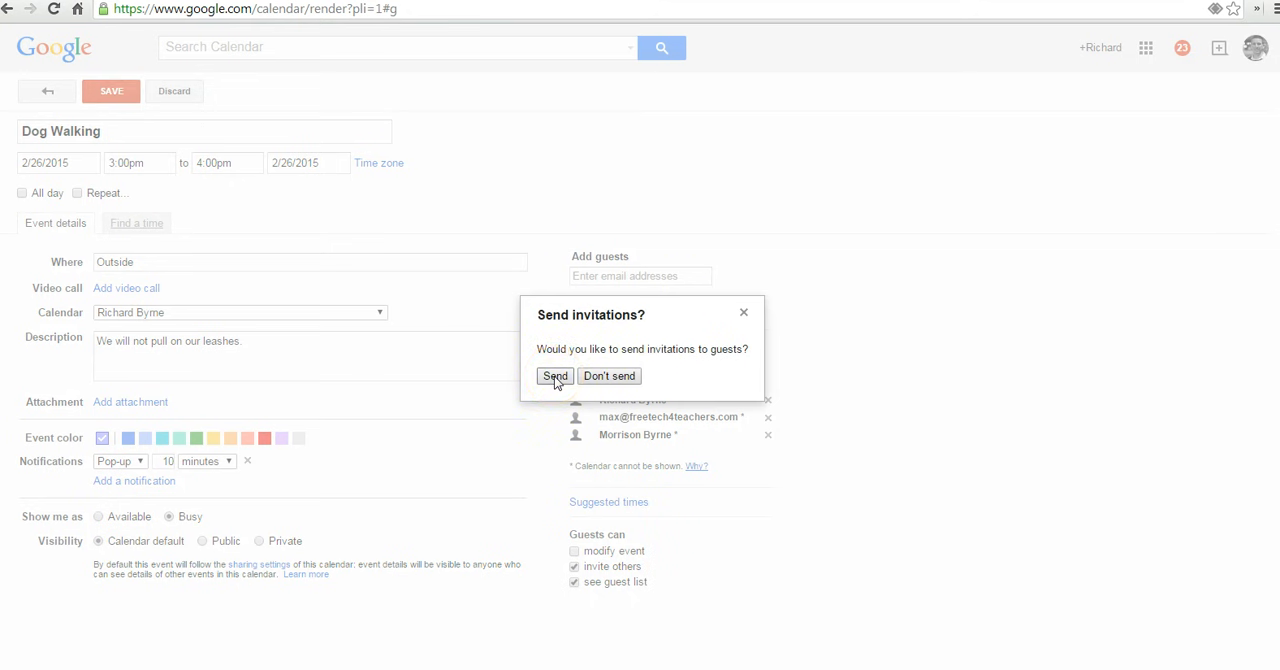
{"action": "left_click", "coordinate": [556, 374]}
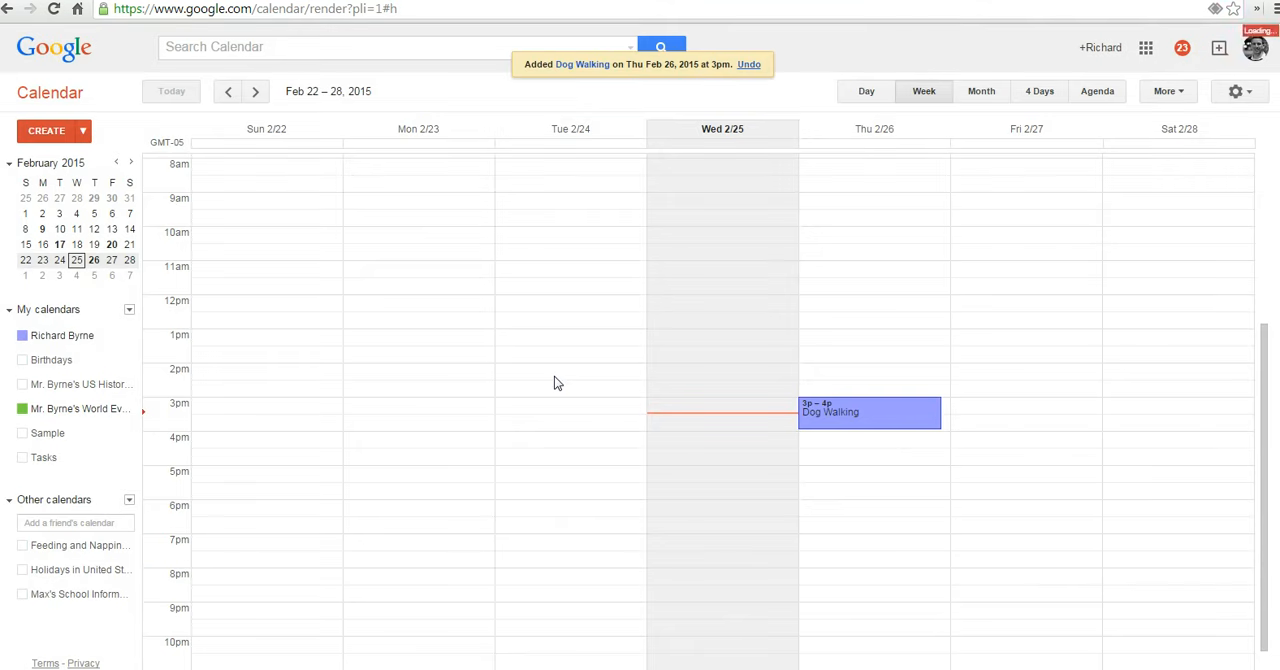